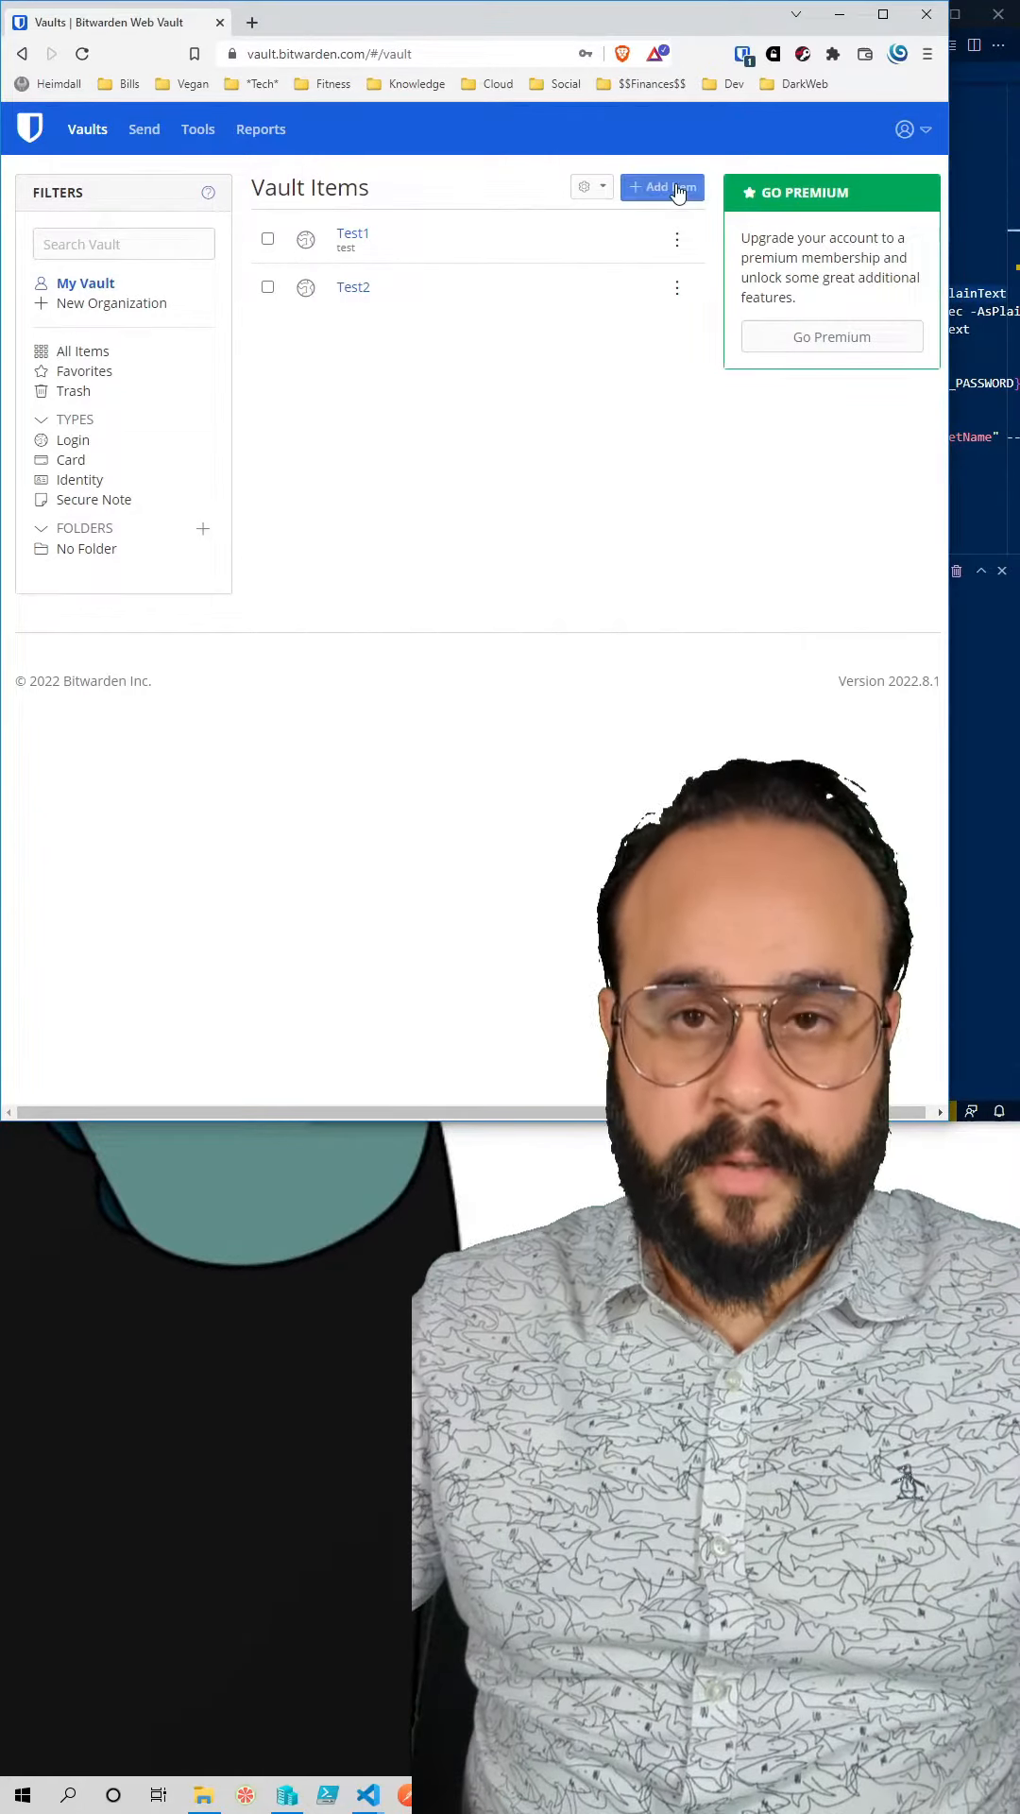
left_click(662, 187)
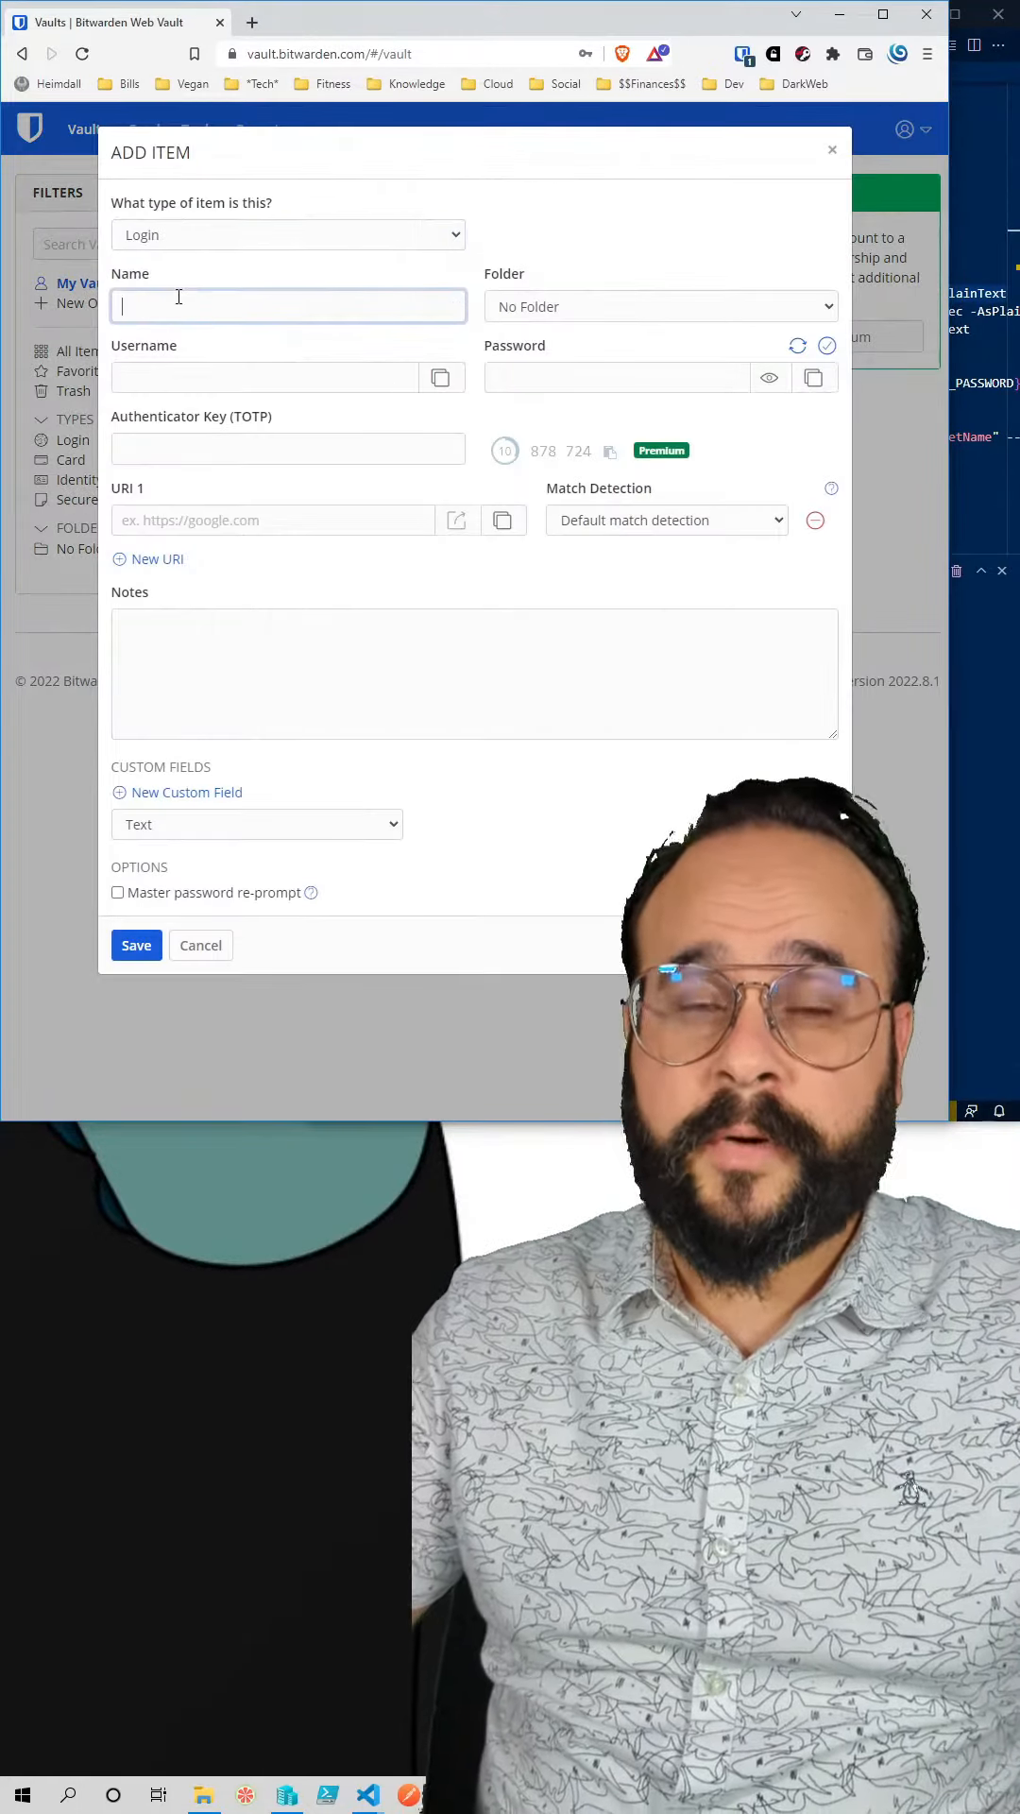
type("tes")
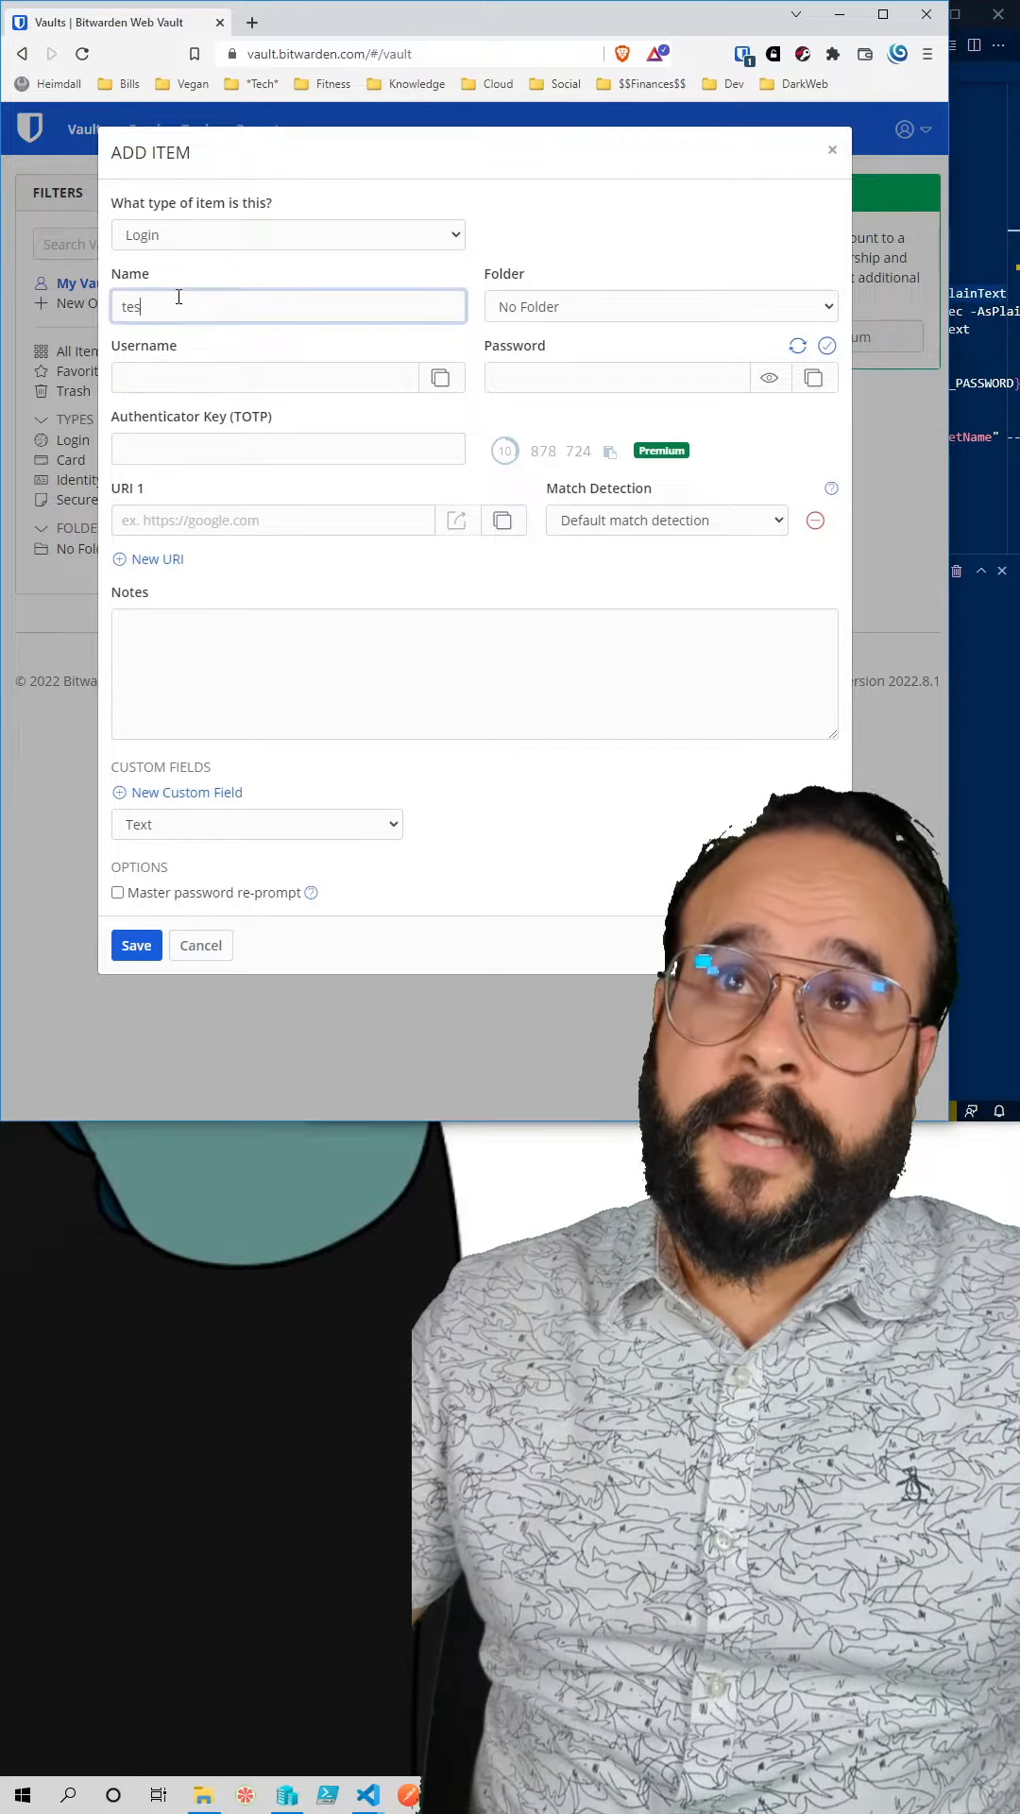
type("ting3")
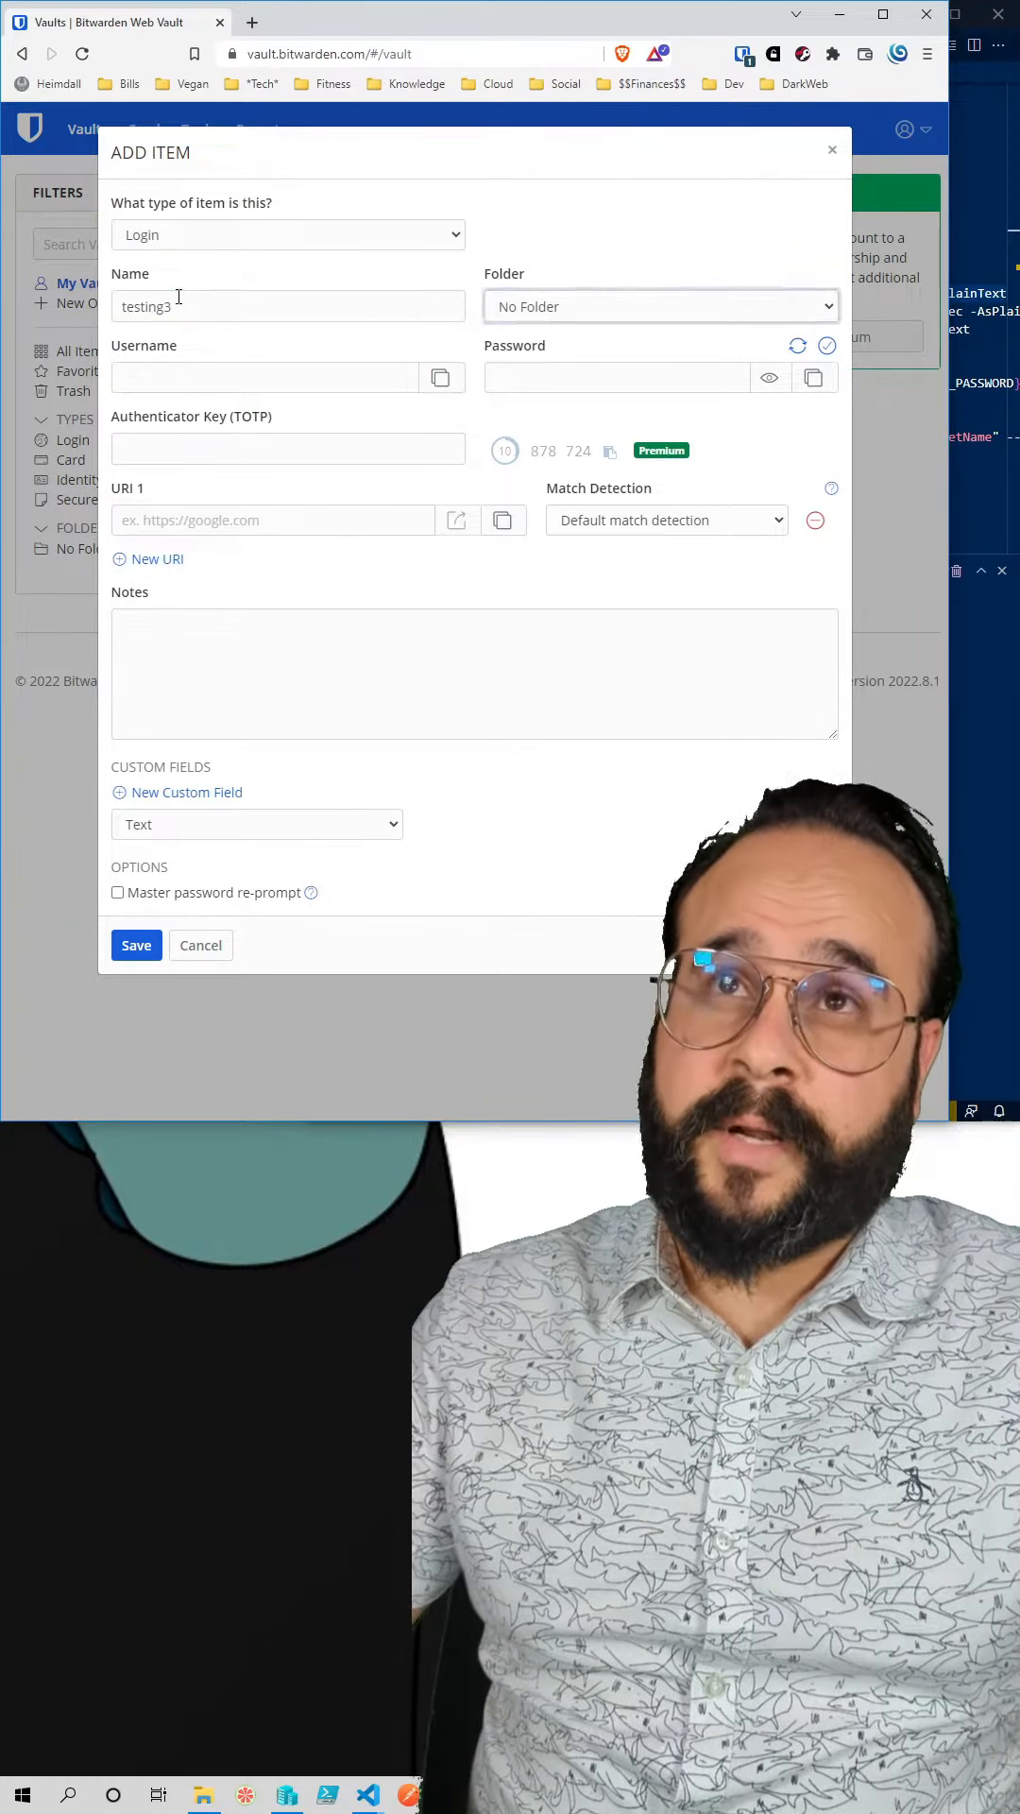
left_click(617, 377)
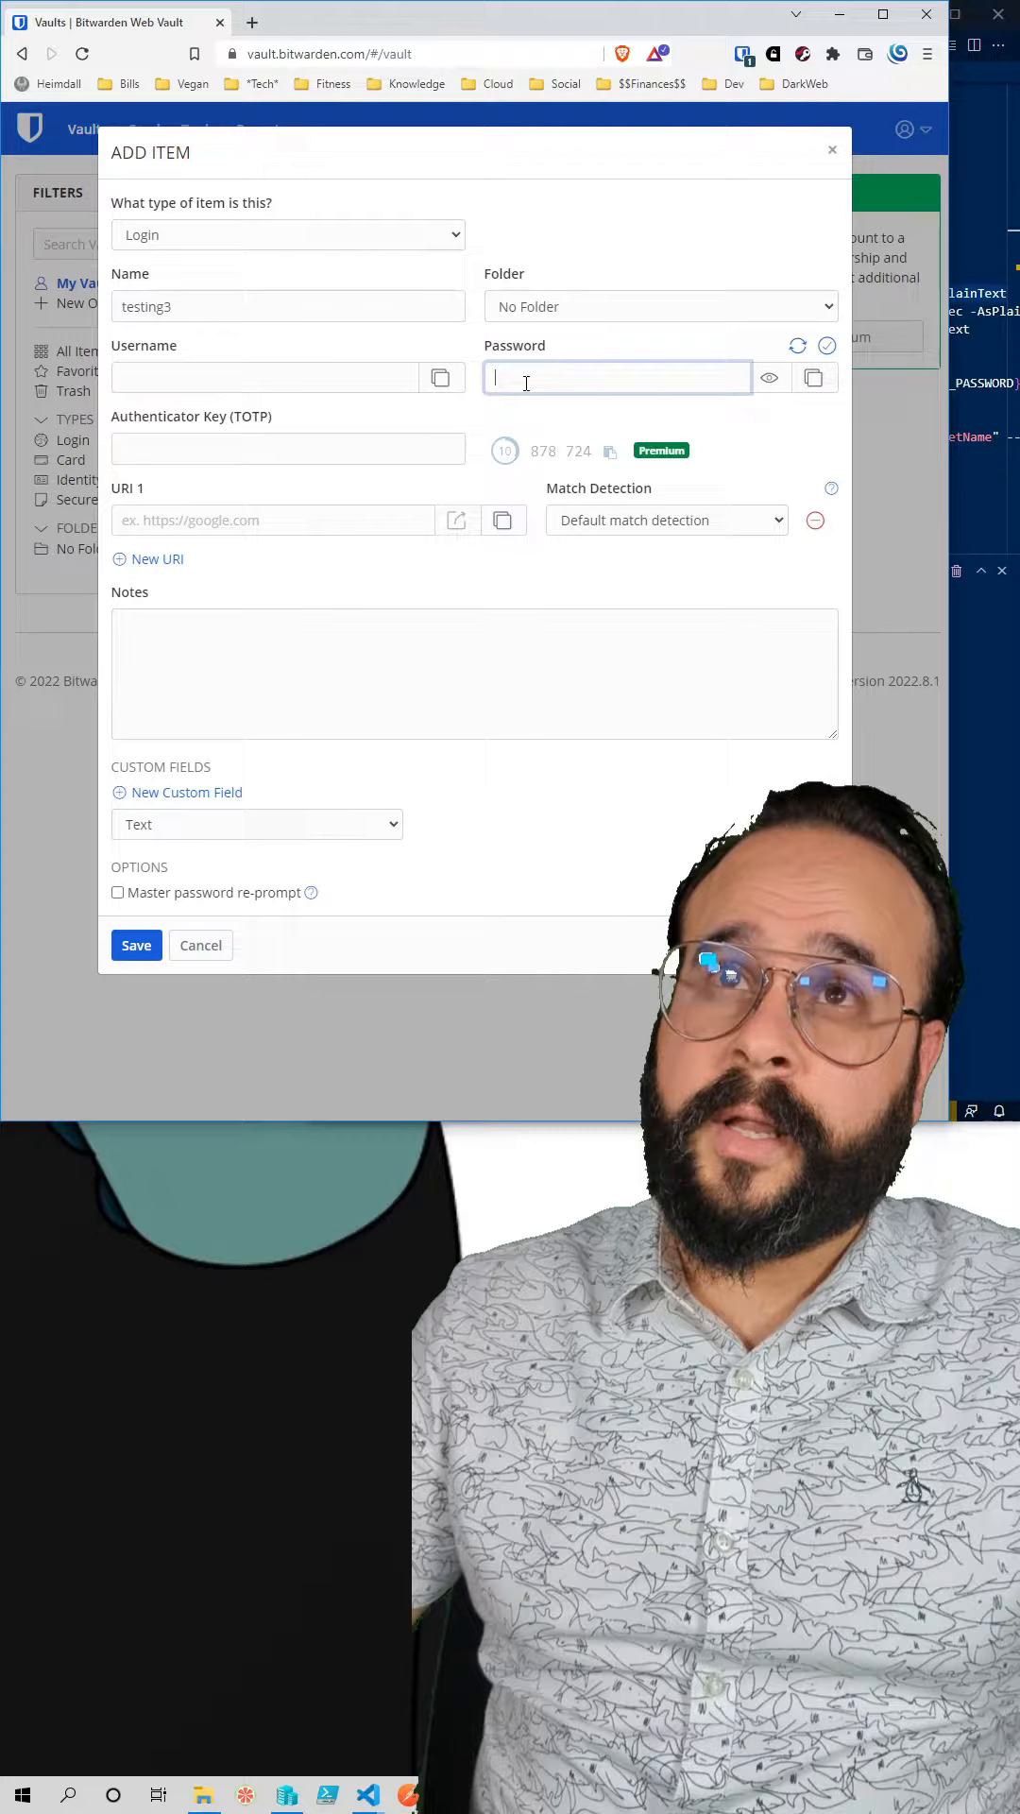
type("password")
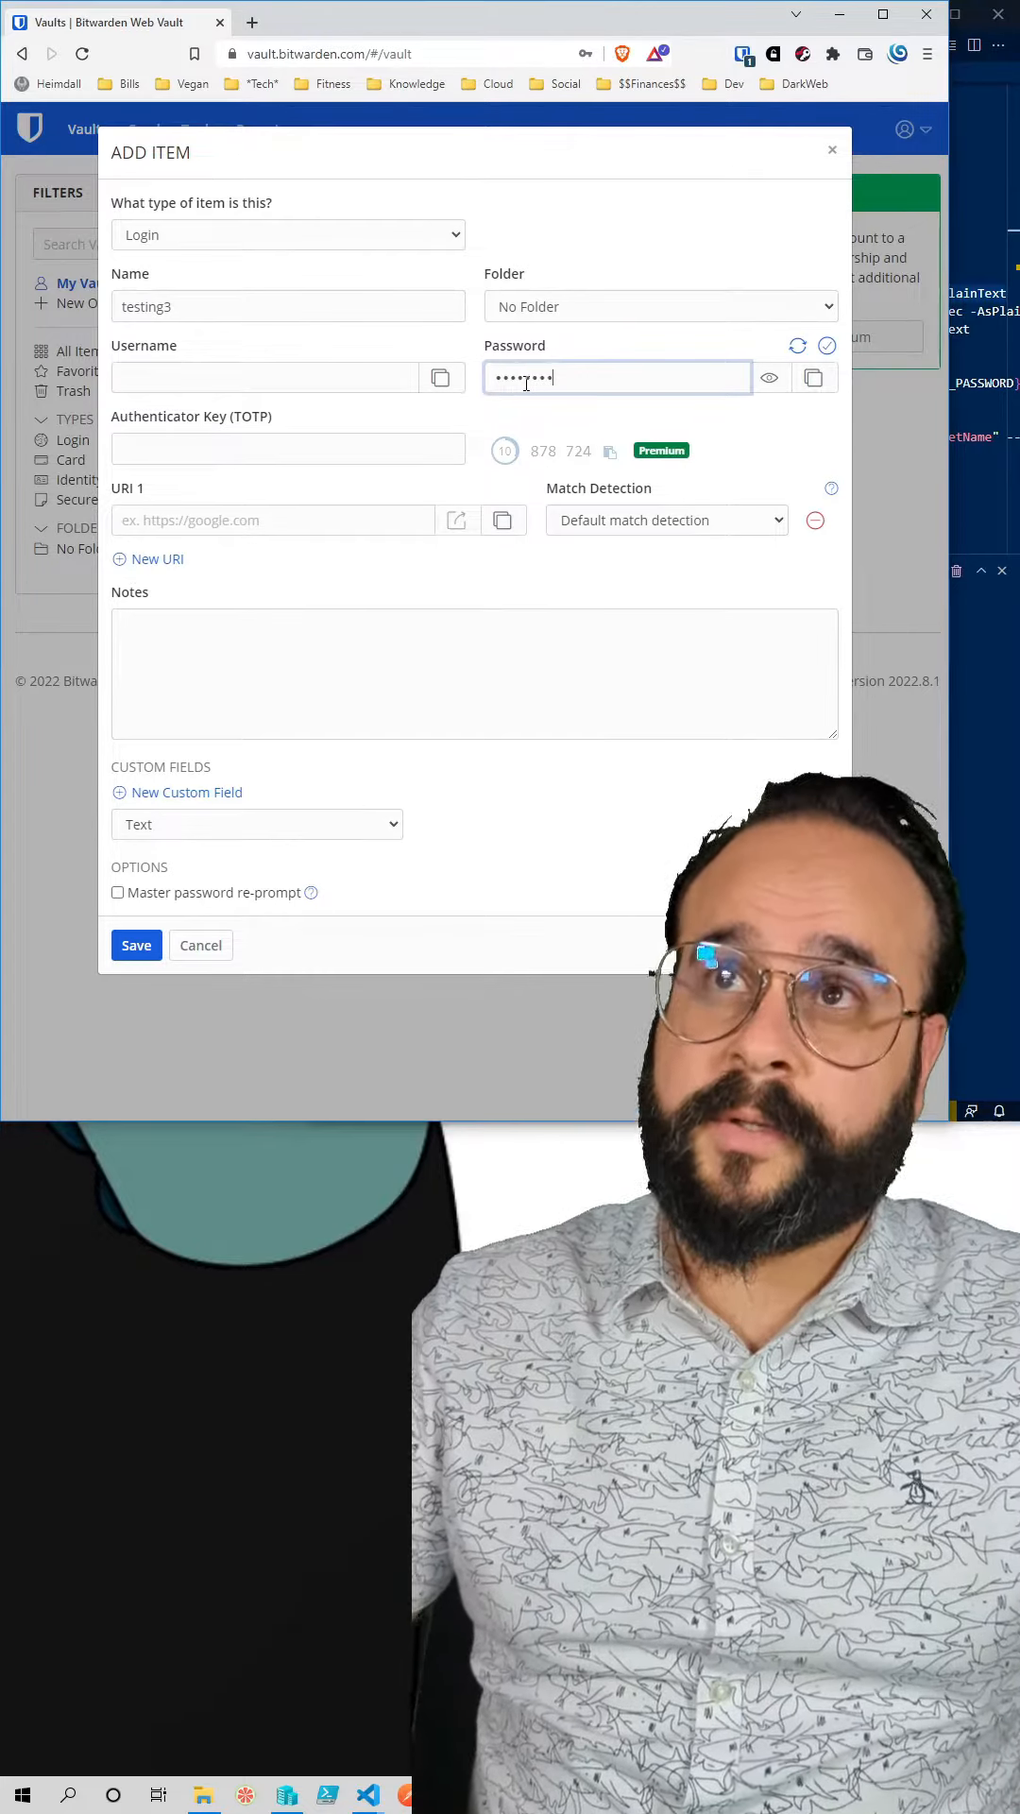
left_click(769, 376)
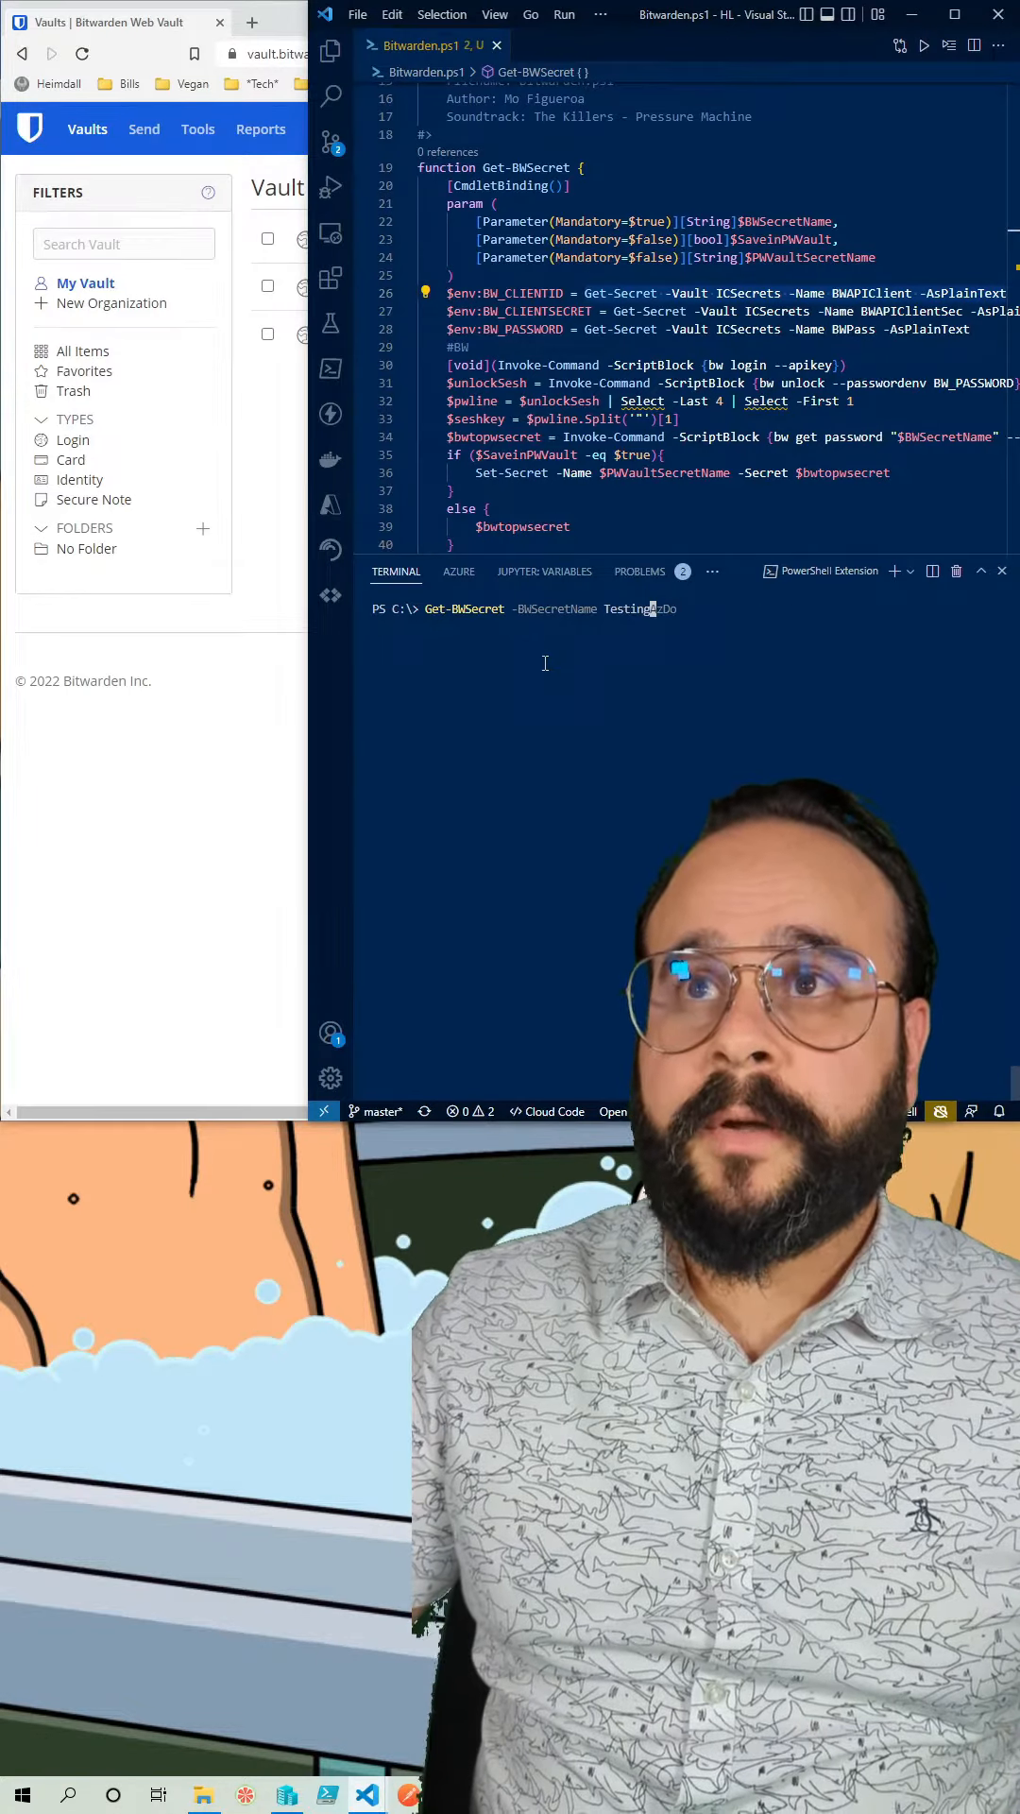
- Run Get-BWSecret -BWSecretName Testing3 to print its stored password
key("Return")
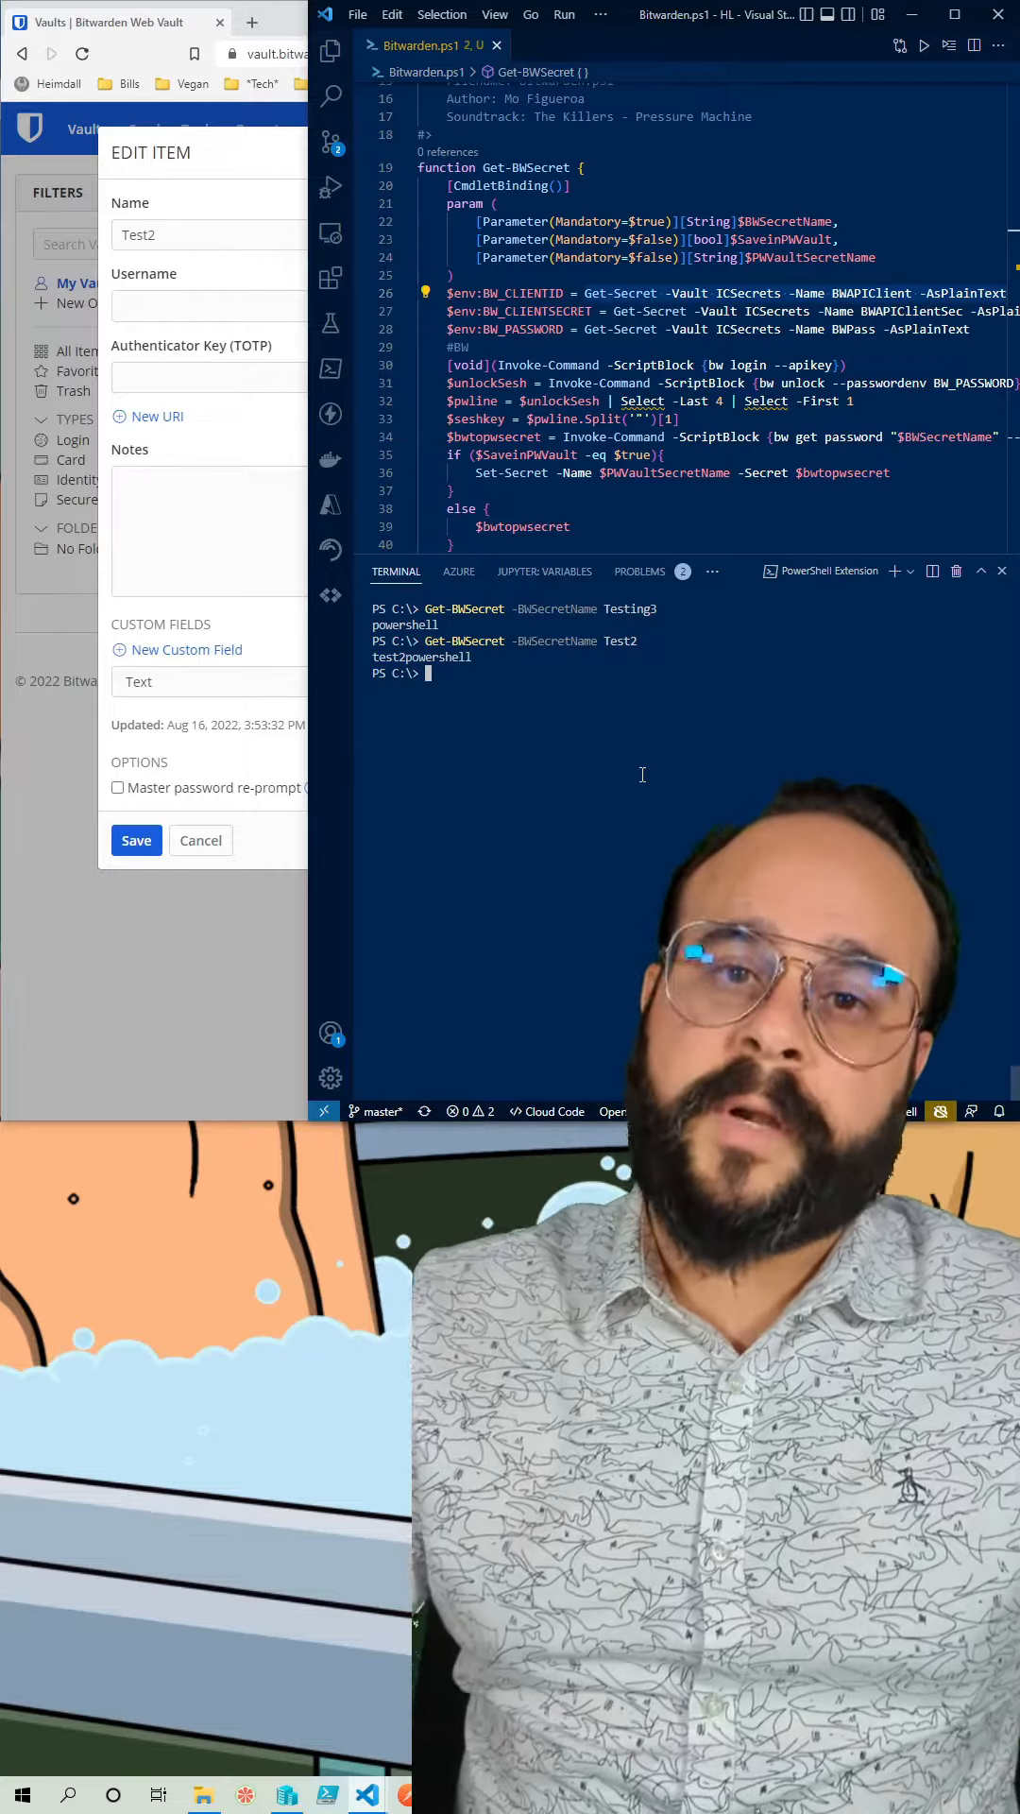
- Run Get-BWSecret for Test2, then query Get-Secret -Vault ICSecrets -Name TestinPoSHVault -AsPlainText
type("Get-BWSecret -BWSecretName Test2")
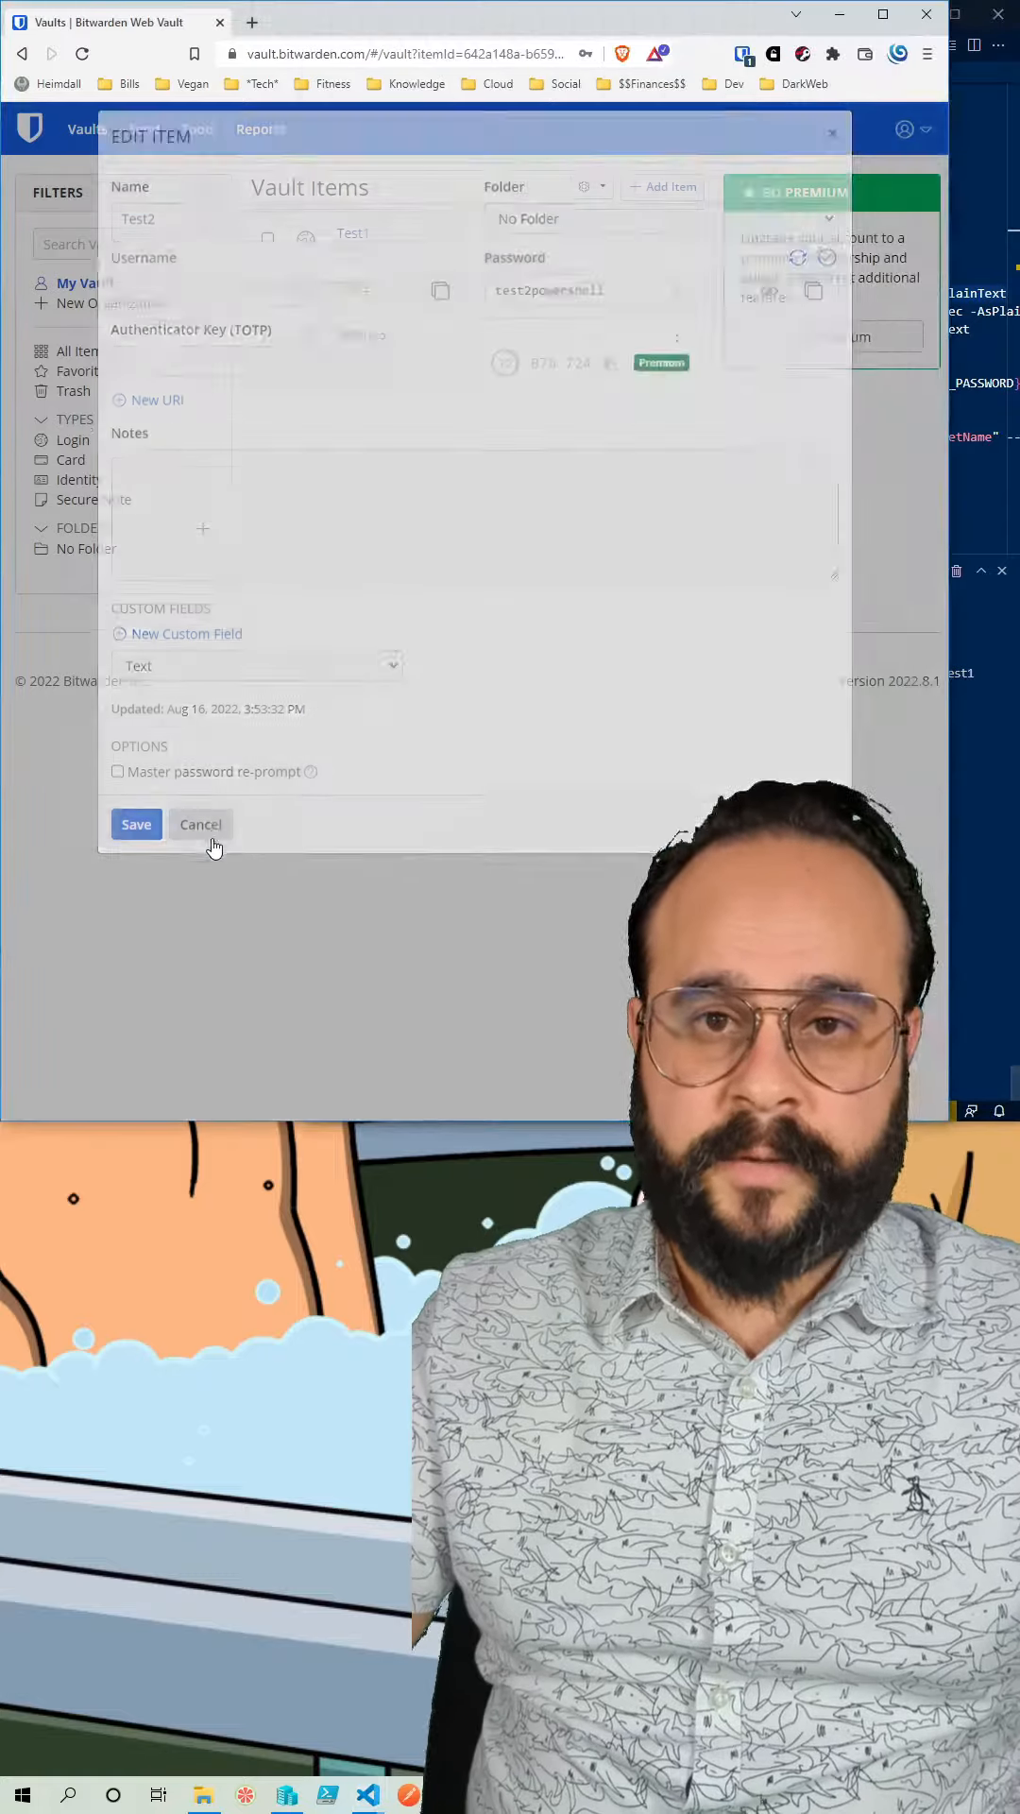
left_click(200, 823)
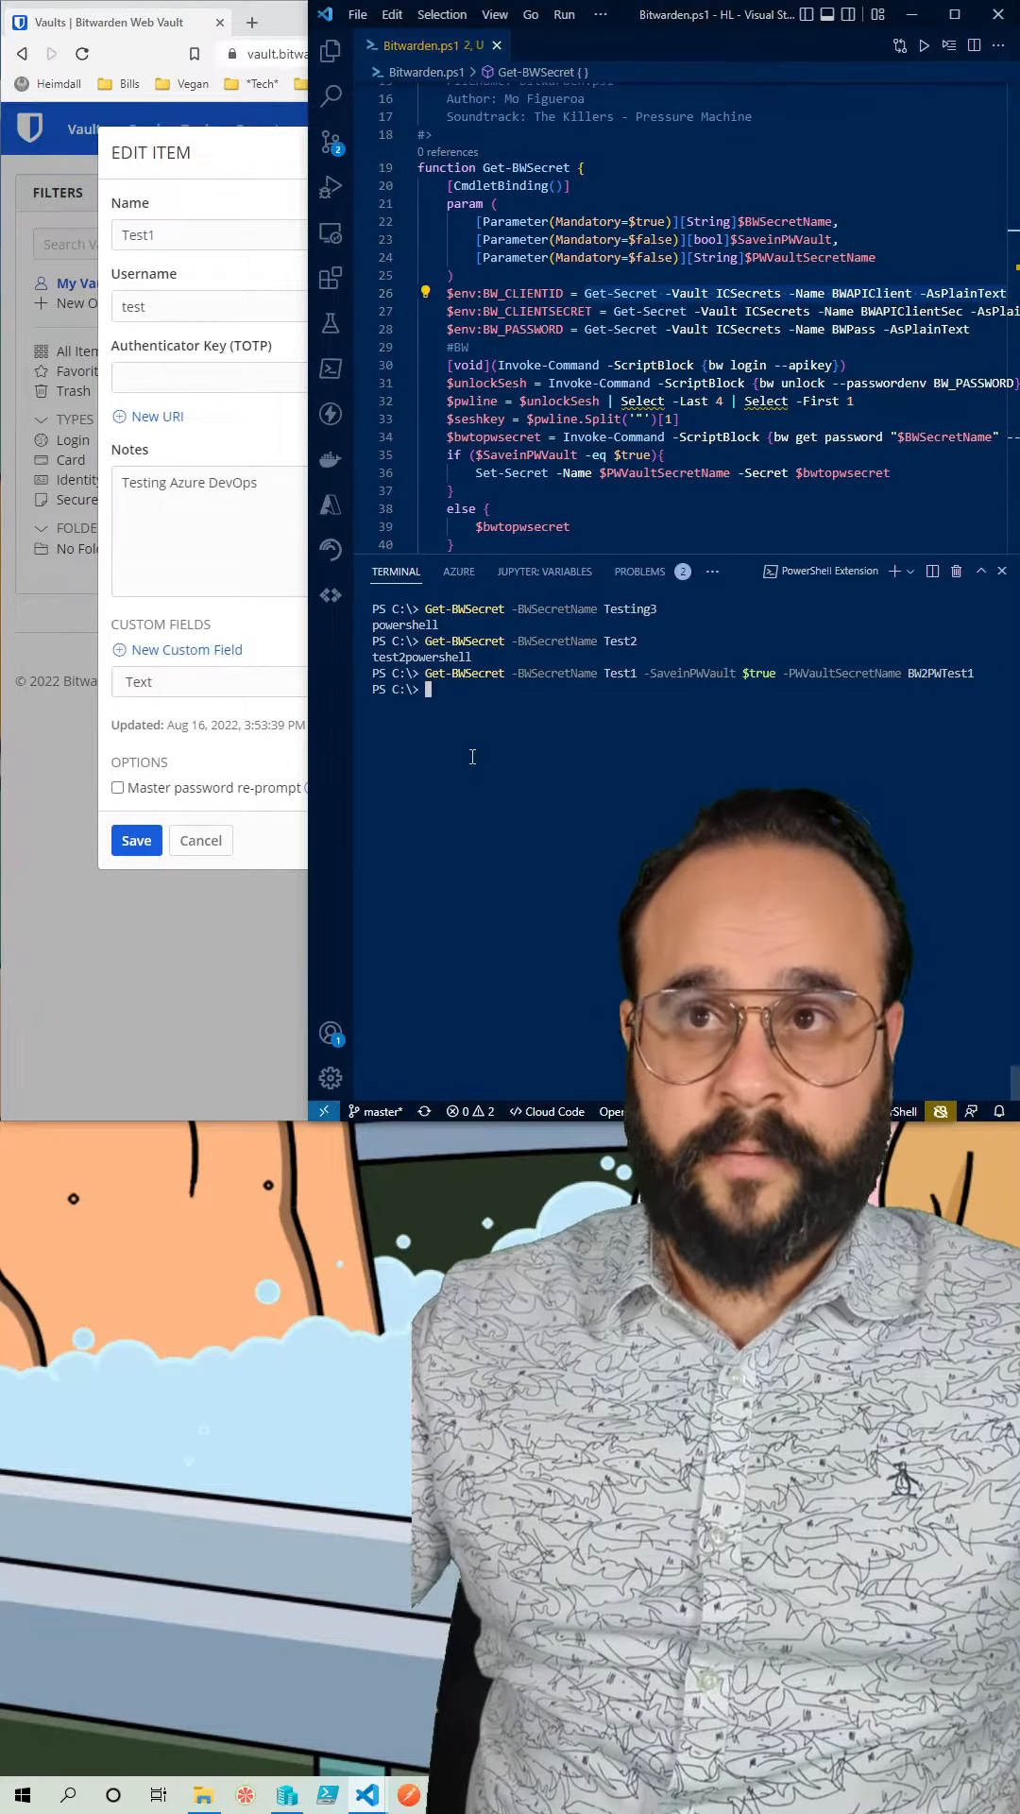
type("Get-Secret -Vault ICSecrets -Name TestinPoSHVault -AsPlainText")
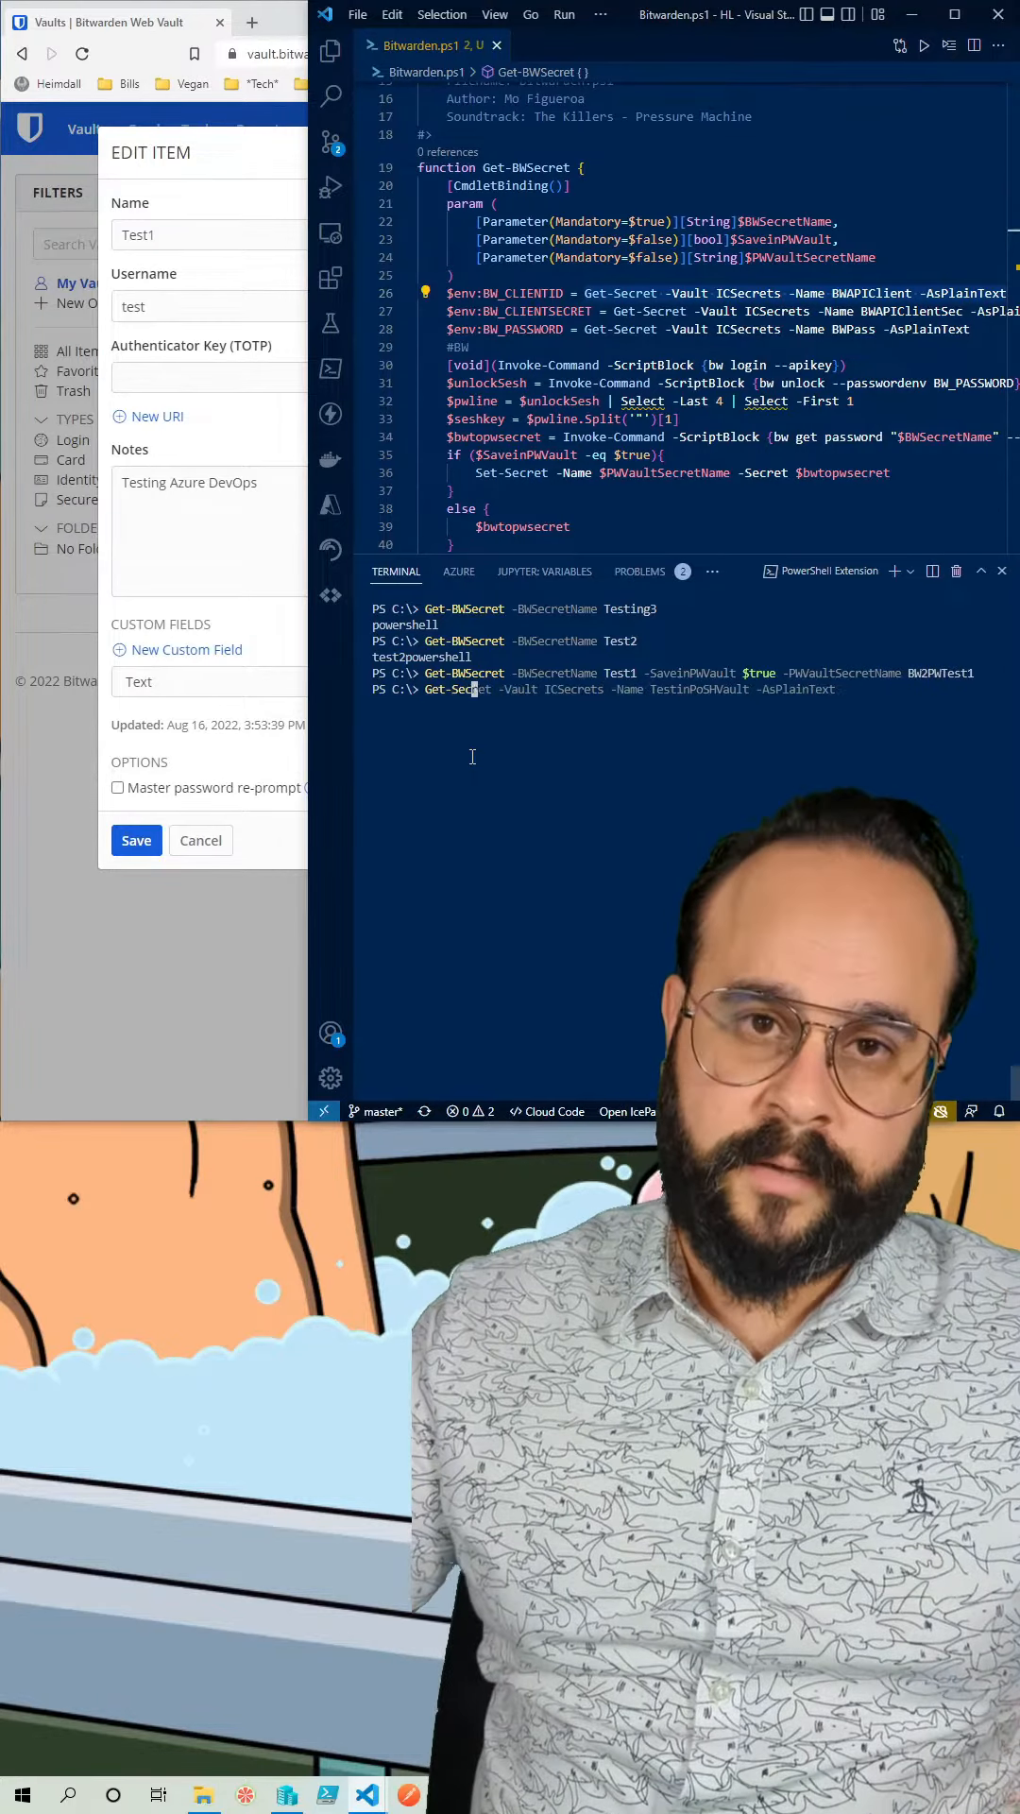